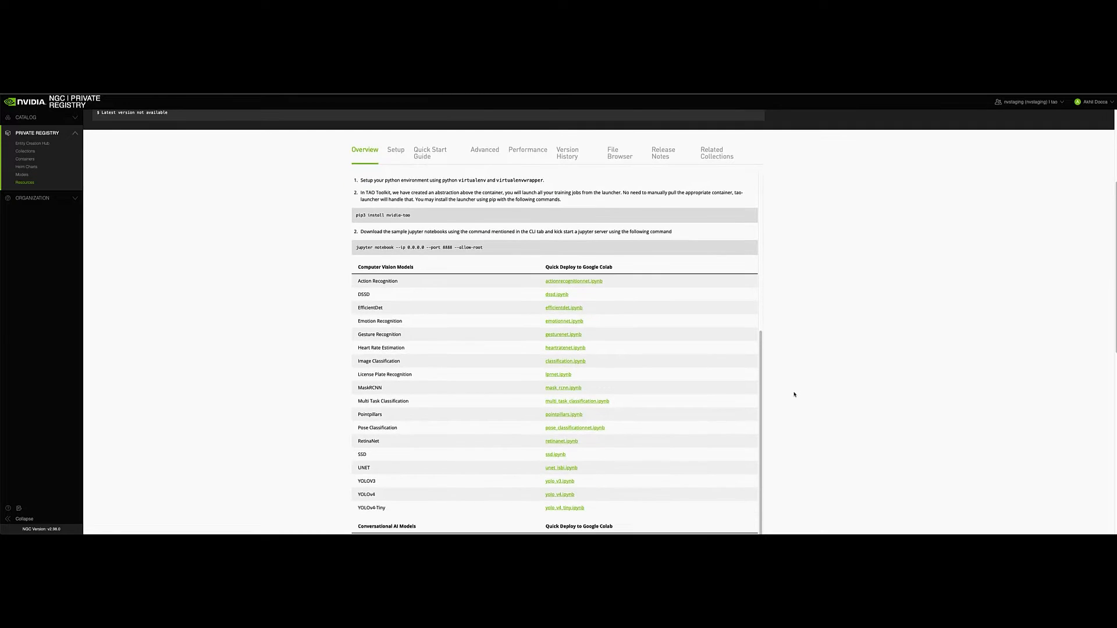
Step: Launch the yolo_v4.ipynb Quick Deploy link from the Computer Vision Models table into Colab
{"action": "scroll", "scroll_direction": "down", "scroll_amount": 3}
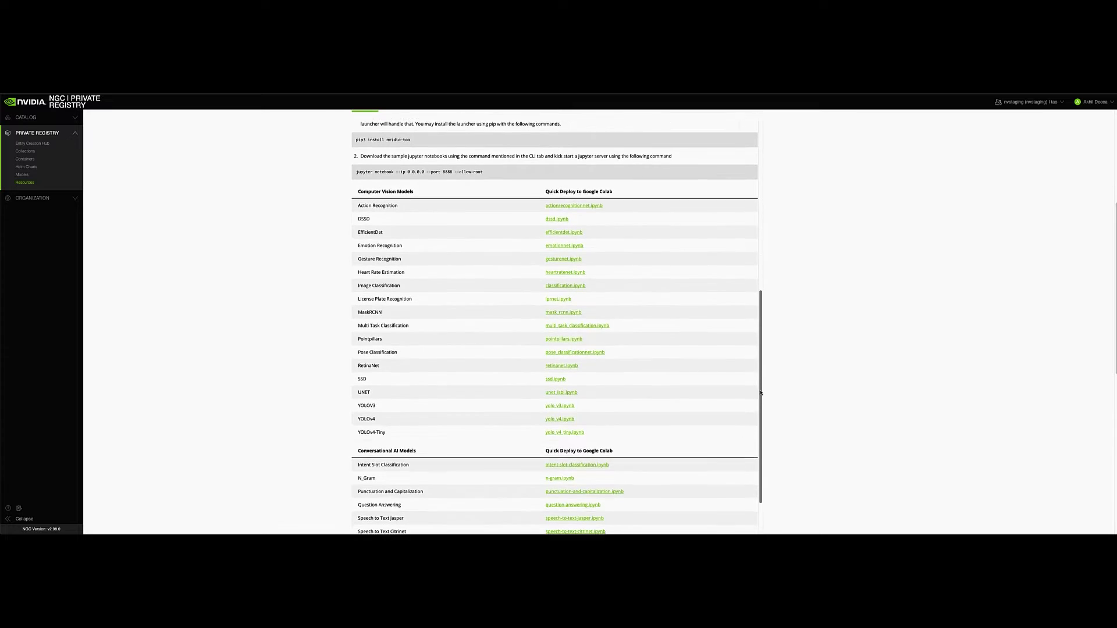
{"action": "scroll", "scroll_direction": "down", "scroll_amount": 3}
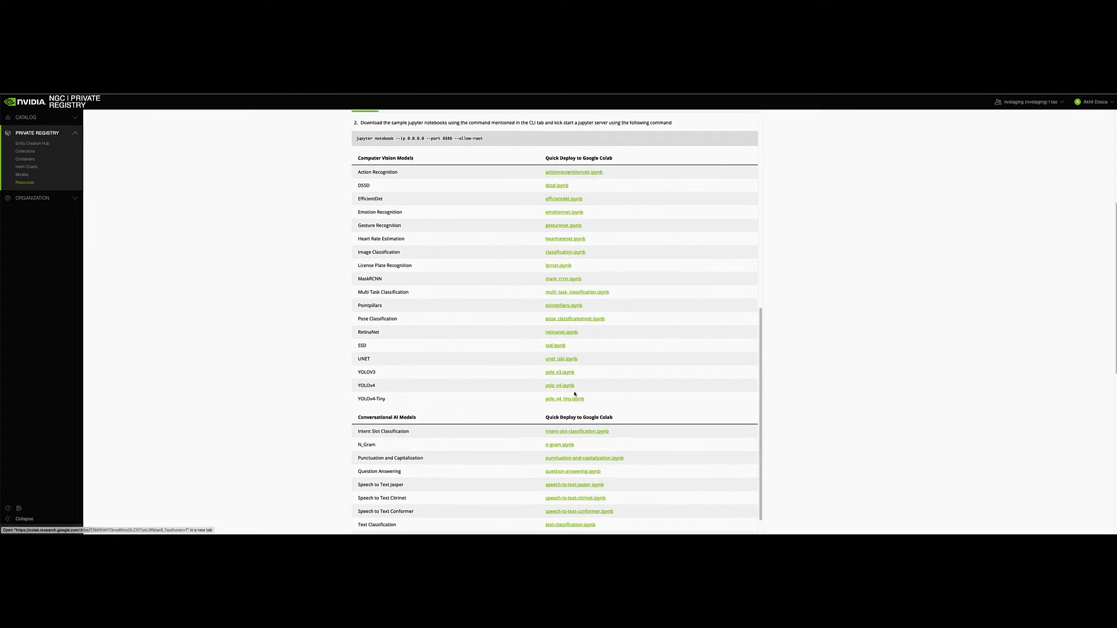
{"action": "left_click", "coordinate": [559, 386]}
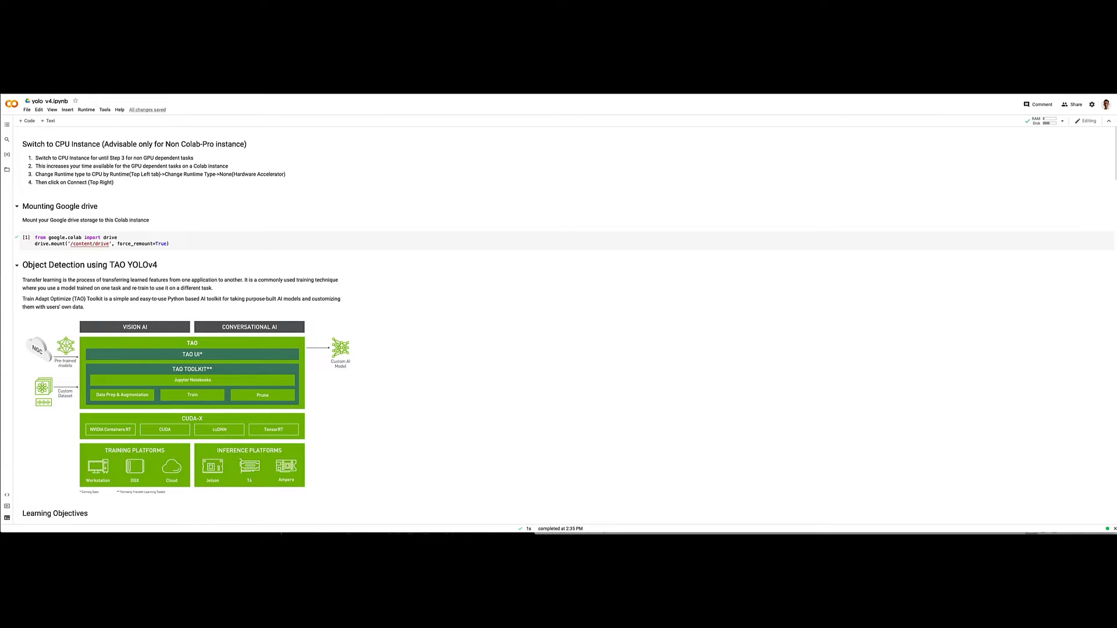
Step: Confirm the runtime's hardware accelerator is GPU and save the settings
{"action": "left_click", "coordinate": [85, 109]}
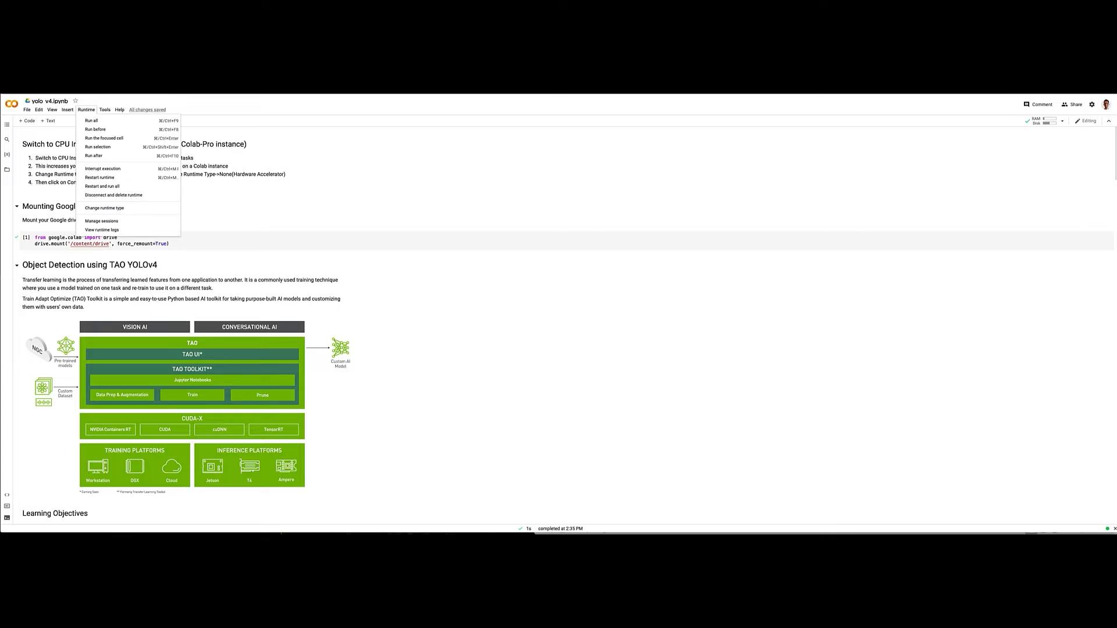
{"action": "mouse_move", "coordinate": [106, 207]}
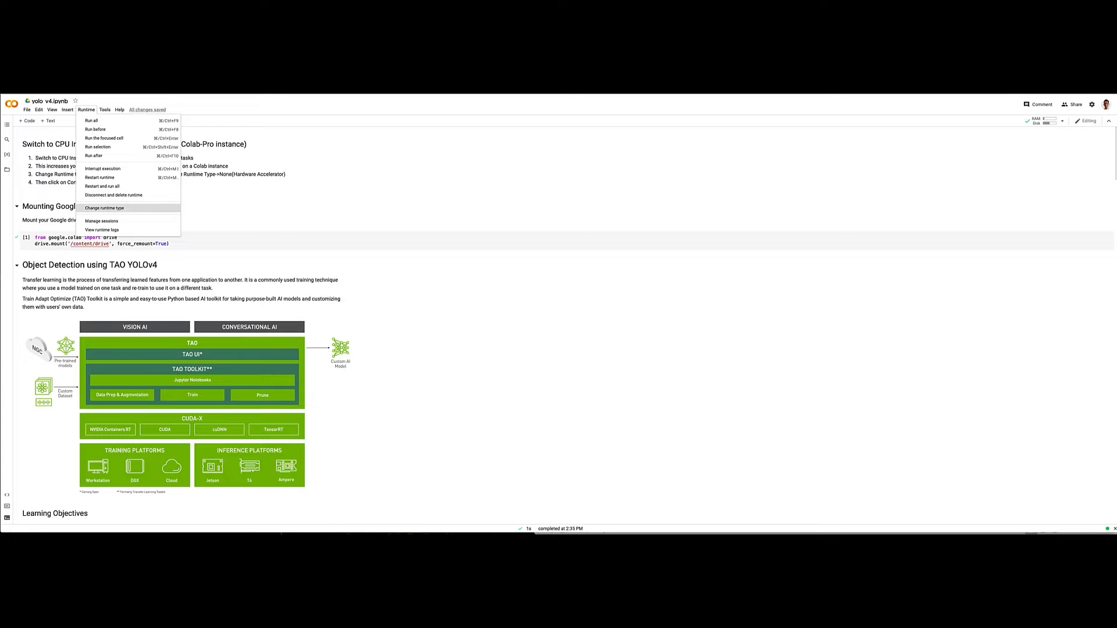
{"action": "left_click", "coordinate": [107, 207]}
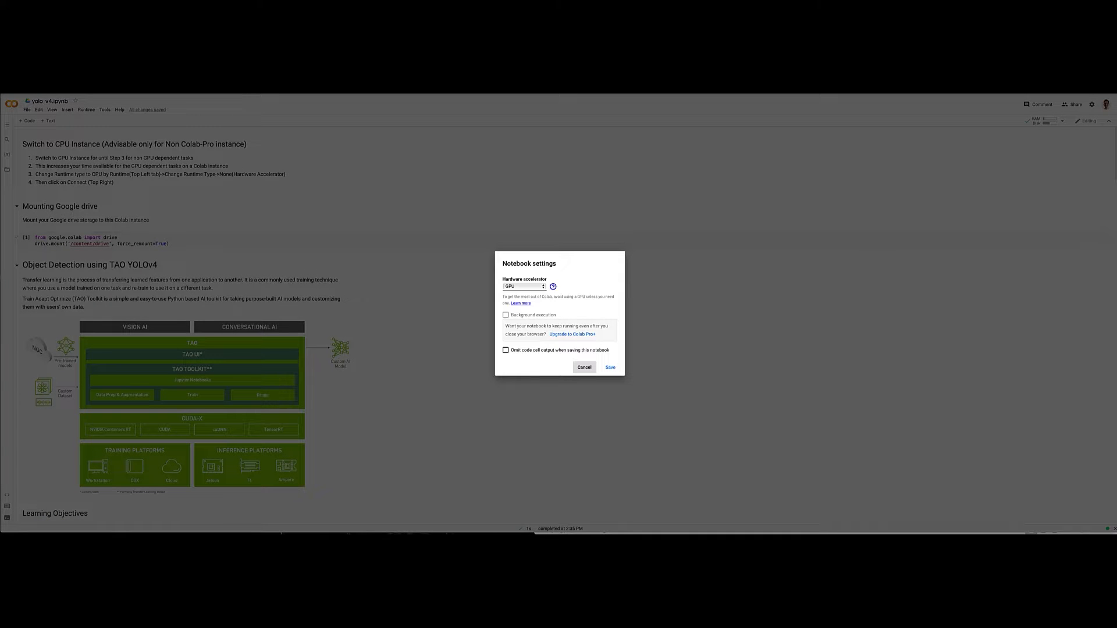
{"action": "left_click", "coordinate": [609, 367]}
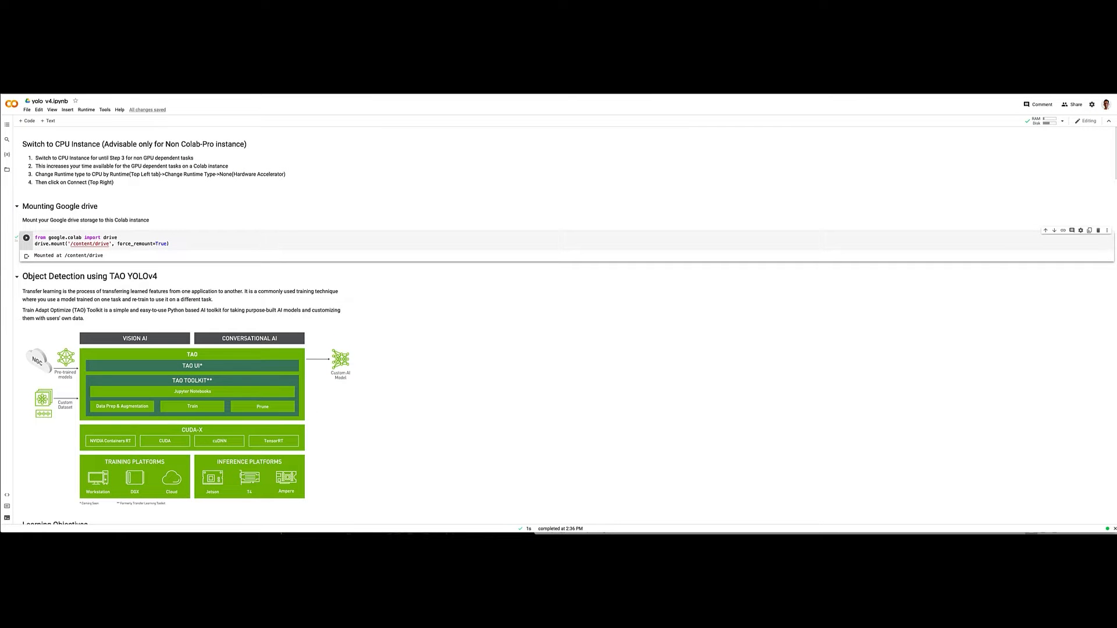
Step: Run the setup cells creating the local data and experiment directories
{"action": "scroll", "scroll_direction": "down", "scroll_amount": 3}
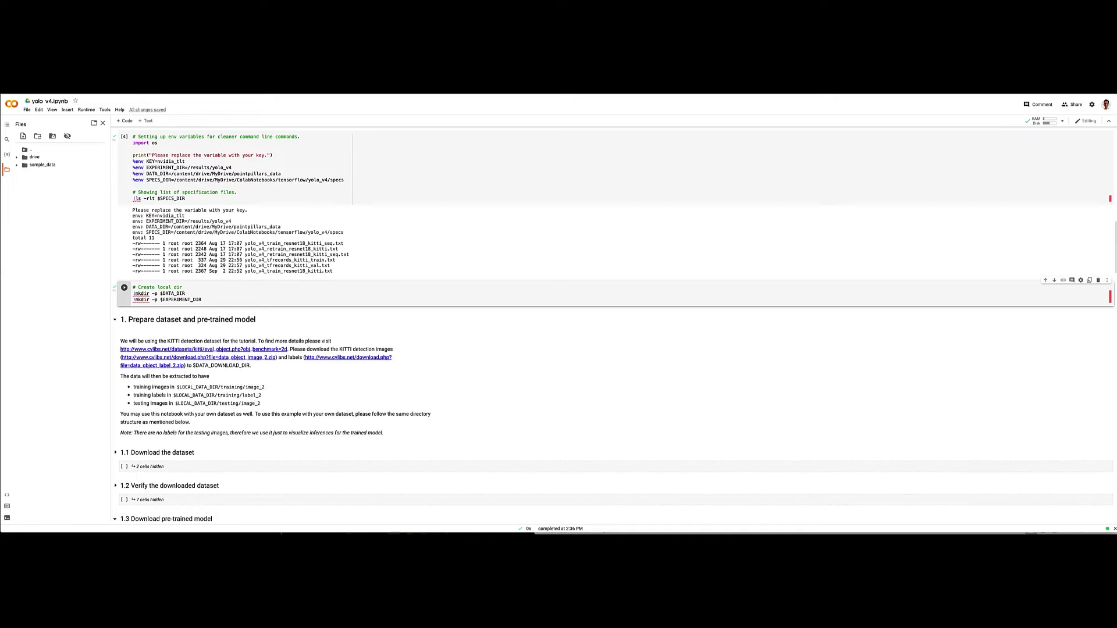
{"action": "left_click", "coordinate": [23, 165]}
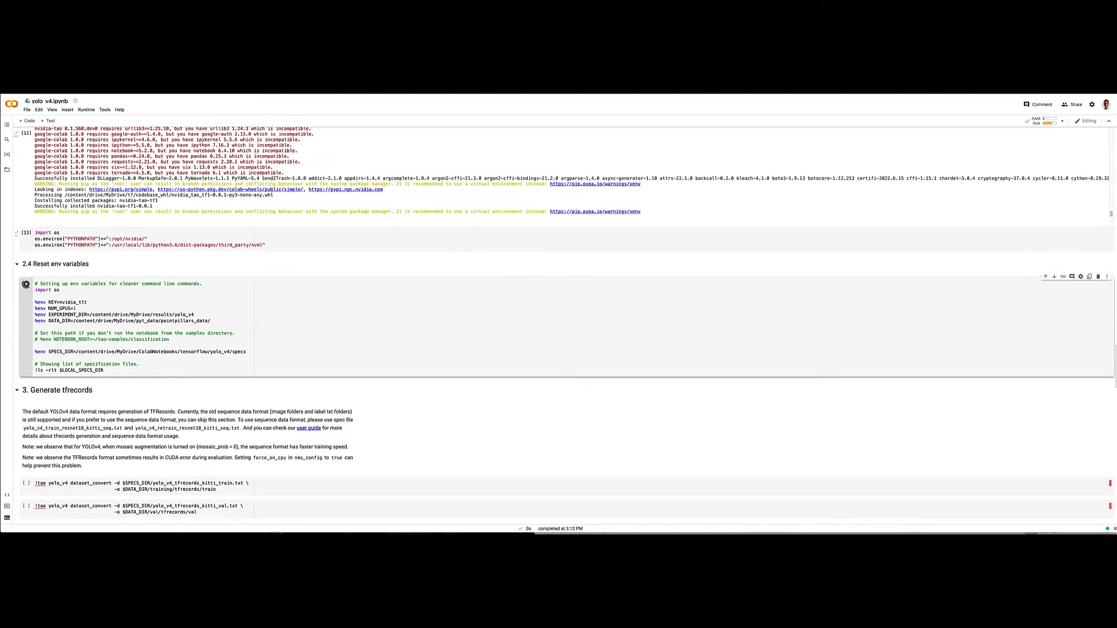
Step: Reset the env variables and run dataset_convert for the training split
{"action": "left_click", "coordinate": [26, 283]}
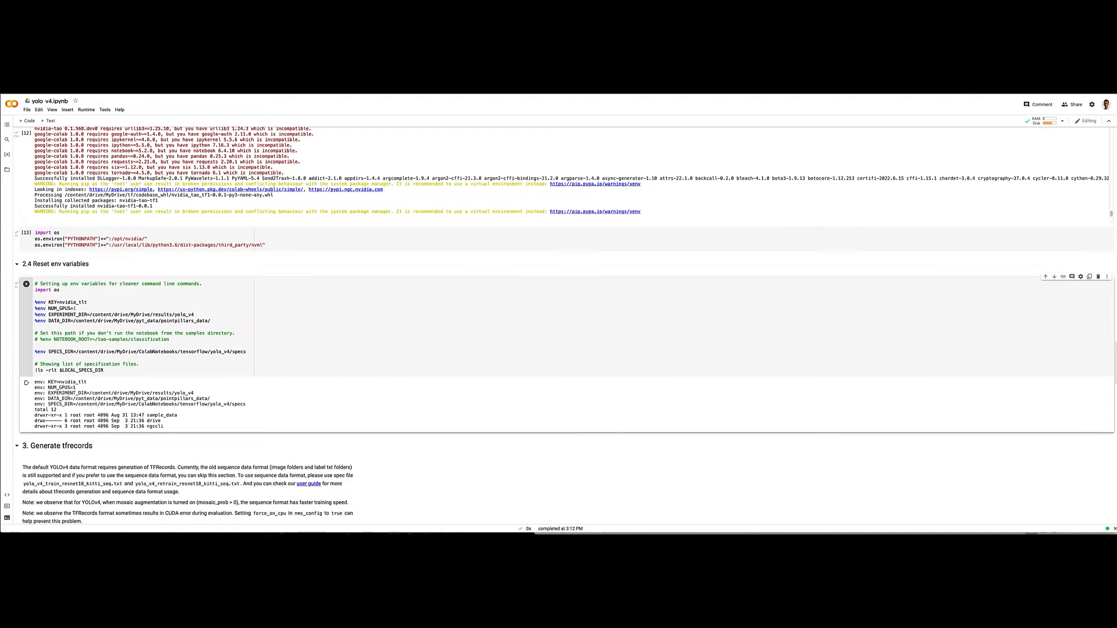
{"action": "scroll", "scroll_direction": "down", "scroll_amount": 3}
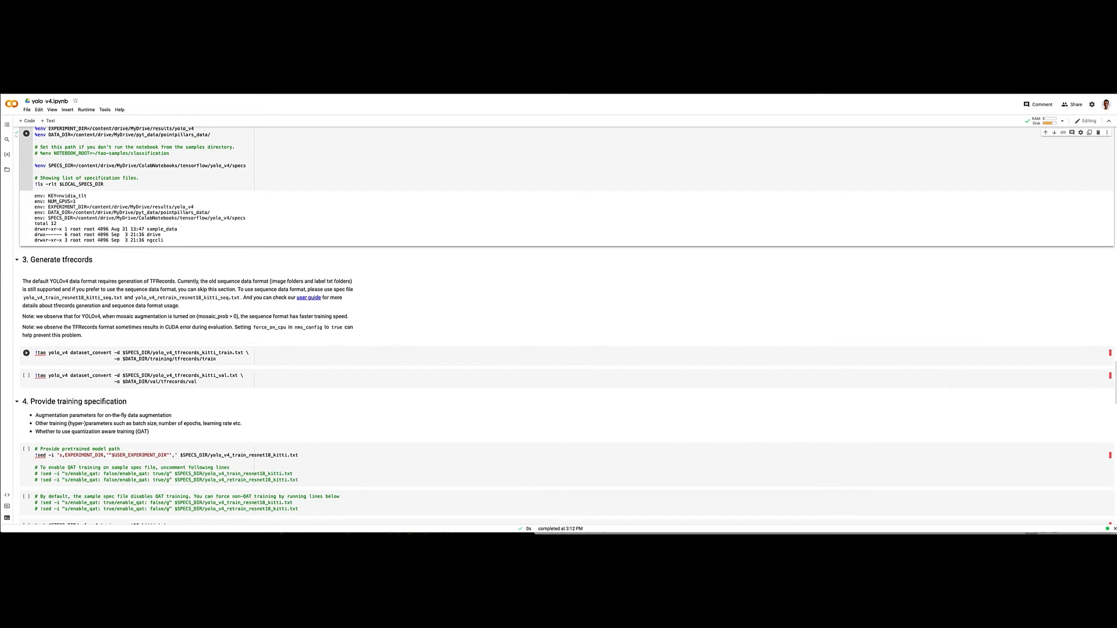
{"action": "left_click", "coordinate": [26, 353]}
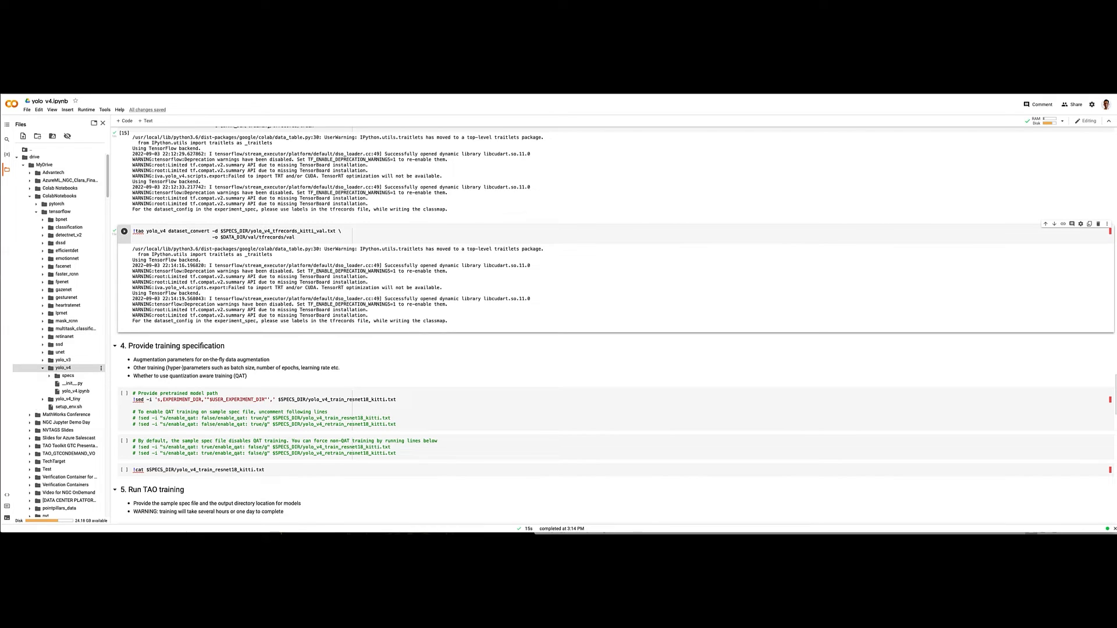
Step: Run the validation conversion and train YOLOv4 through all 80 epochs
{"action": "left_click", "coordinate": [67, 376]}
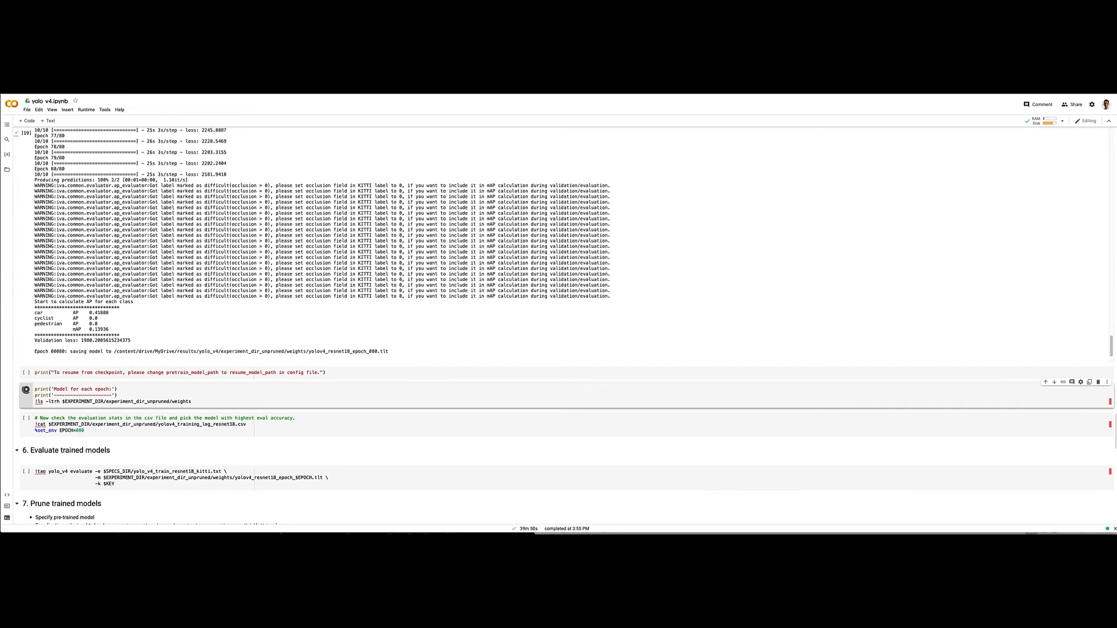
Step: List the per-epoch weight checkpoints and show the training log csv stats
{"action": "left_click", "coordinate": [25, 389]}
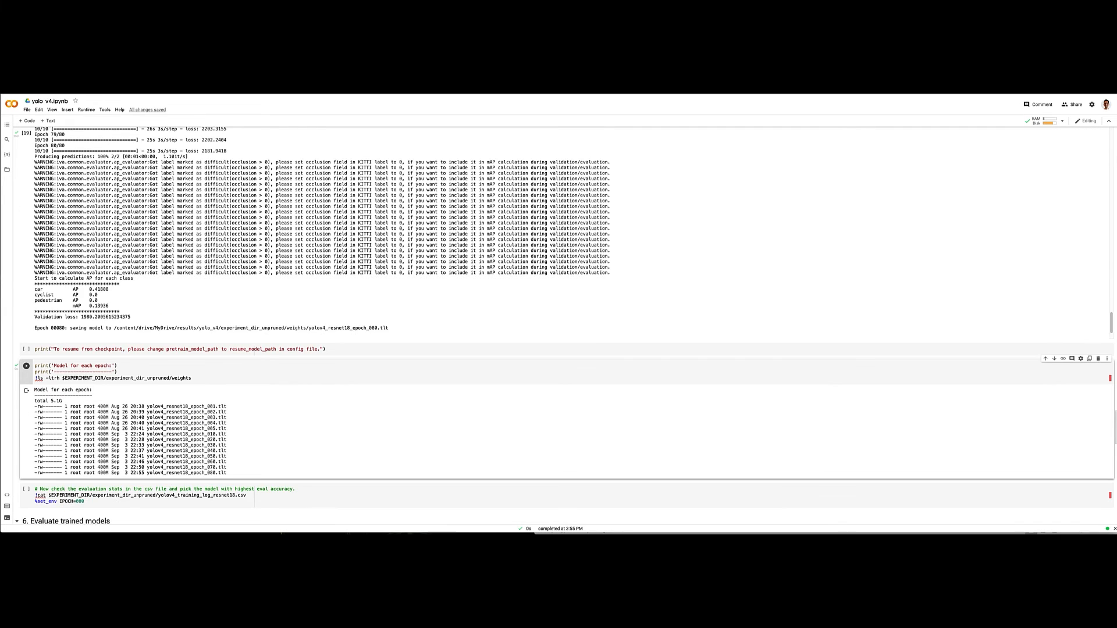
{"action": "scroll", "scroll_direction": "down", "scroll_amount": 3}
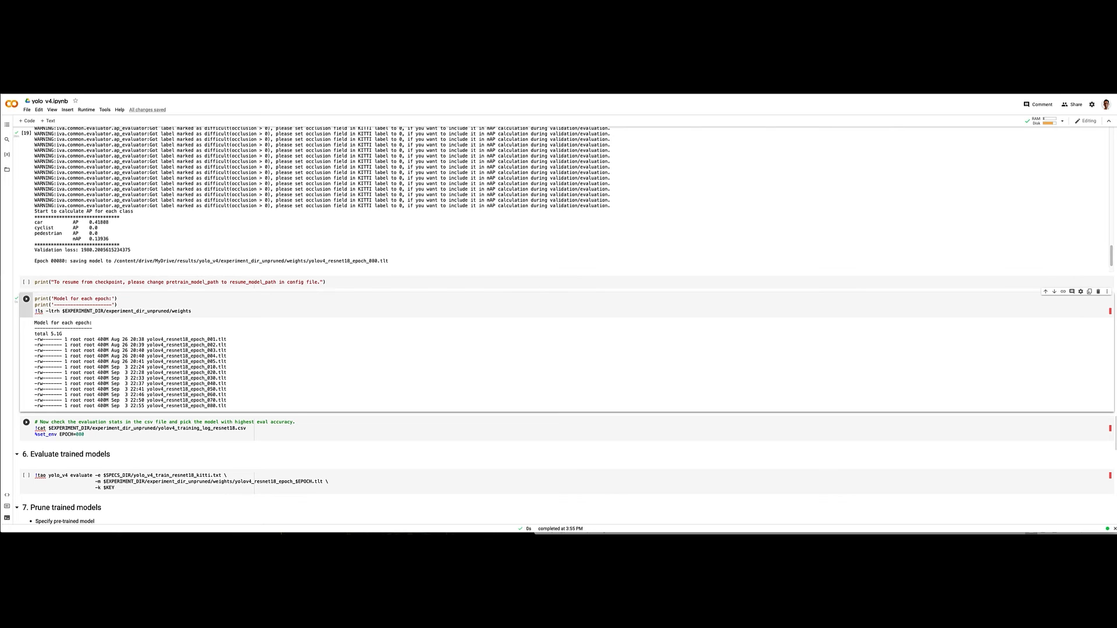
{"action": "left_click", "coordinate": [27, 422]}
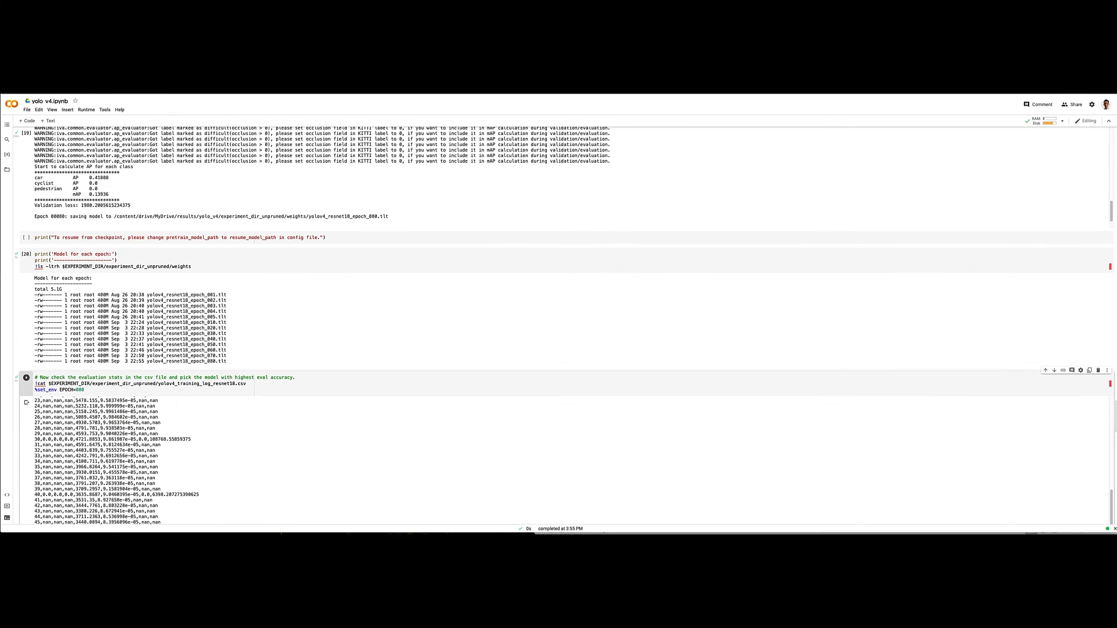
{"action": "scroll", "scroll_direction": "down", "scroll_amount": 3}
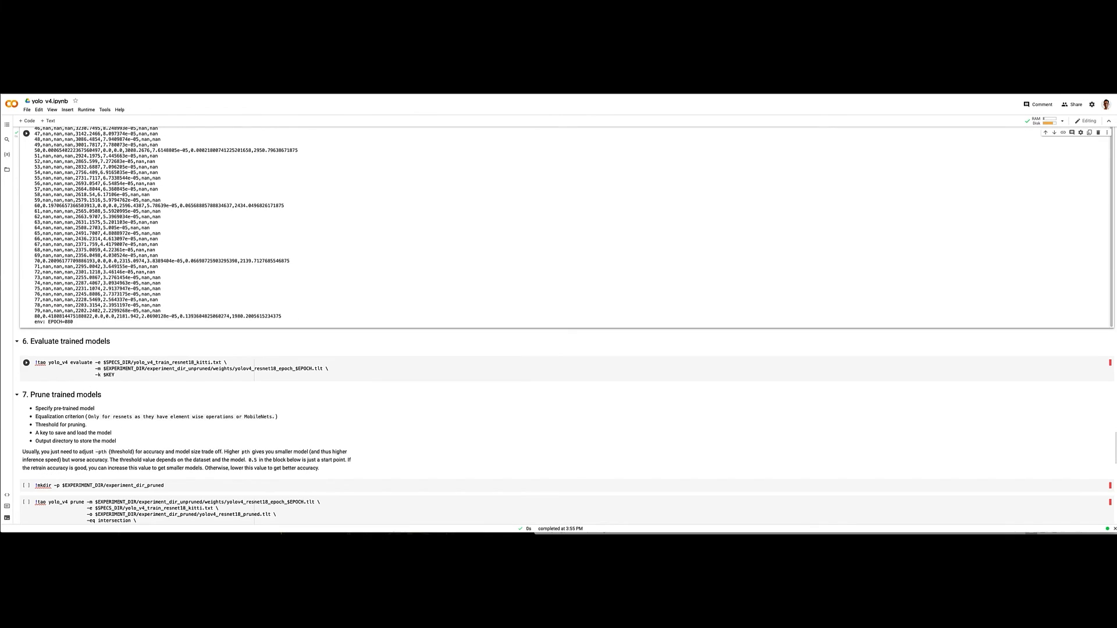
{"action": "scroll", "scroll_direction": "down", "scroll_amount": 3}
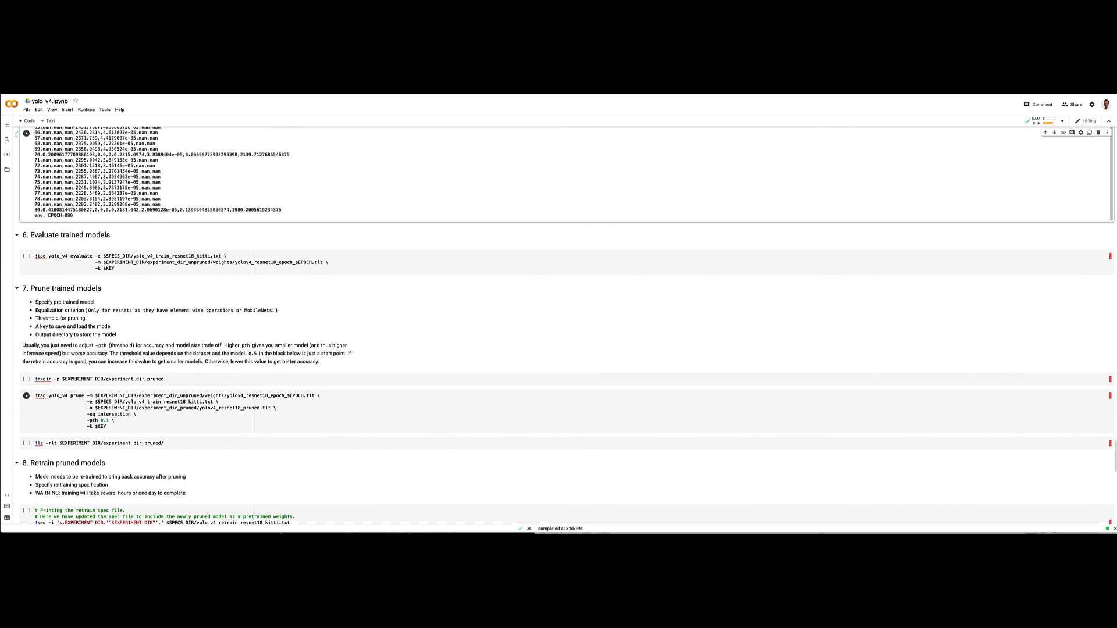
{"action": "scroll", "scroll_direction": "down", "scroll_amount": 3}
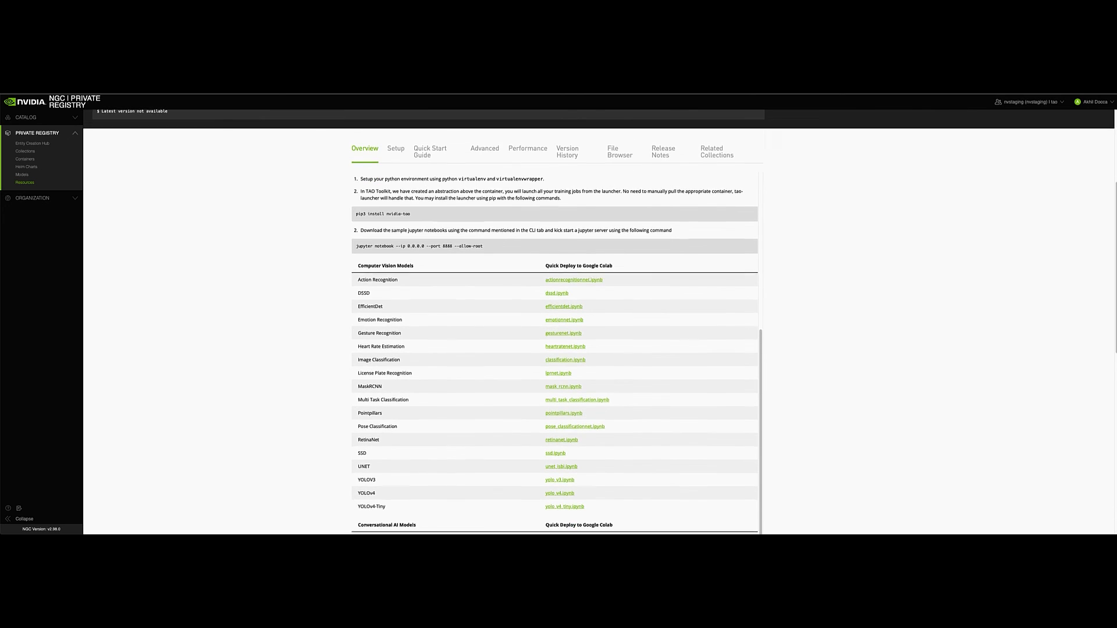
{"action": "scroll", "scroll_direction": "down", "scroll_amount": 3}
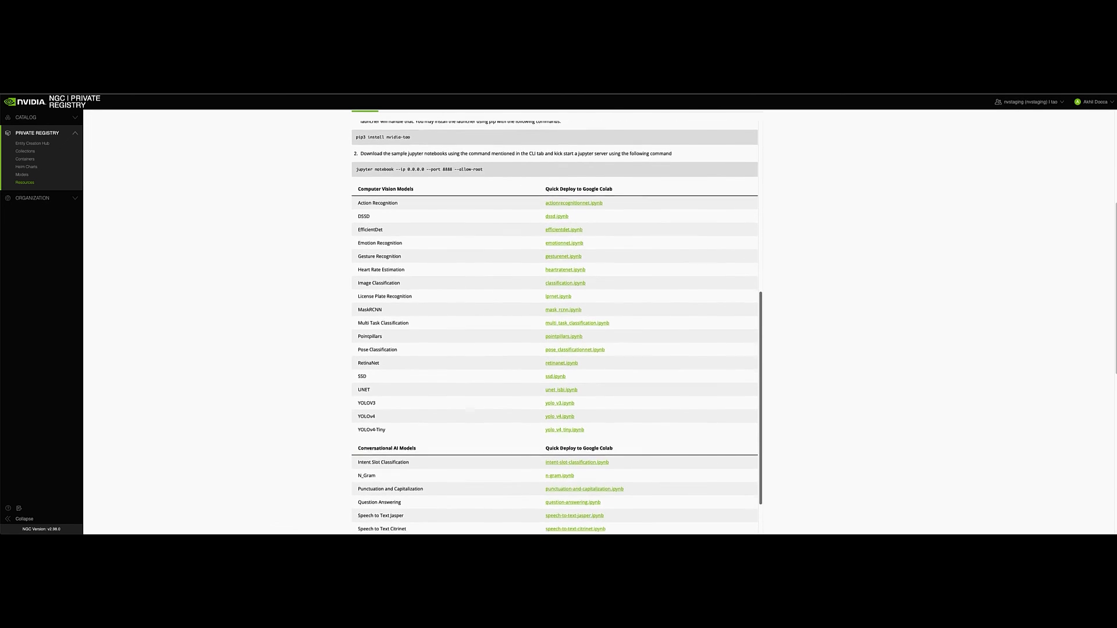